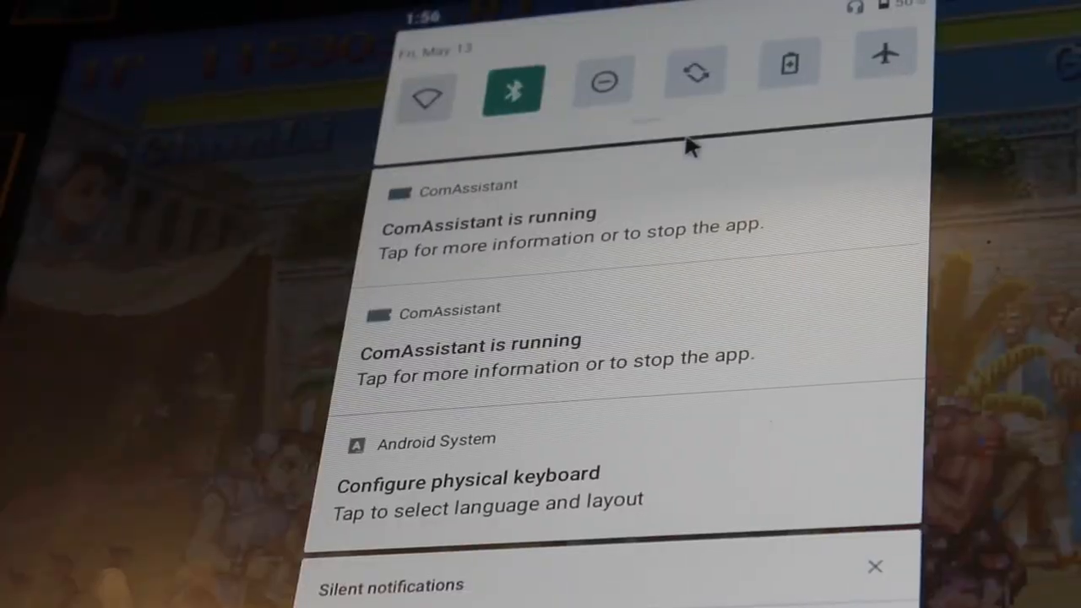
{"action": "mouse_move", "coordinate": [683, 122]}
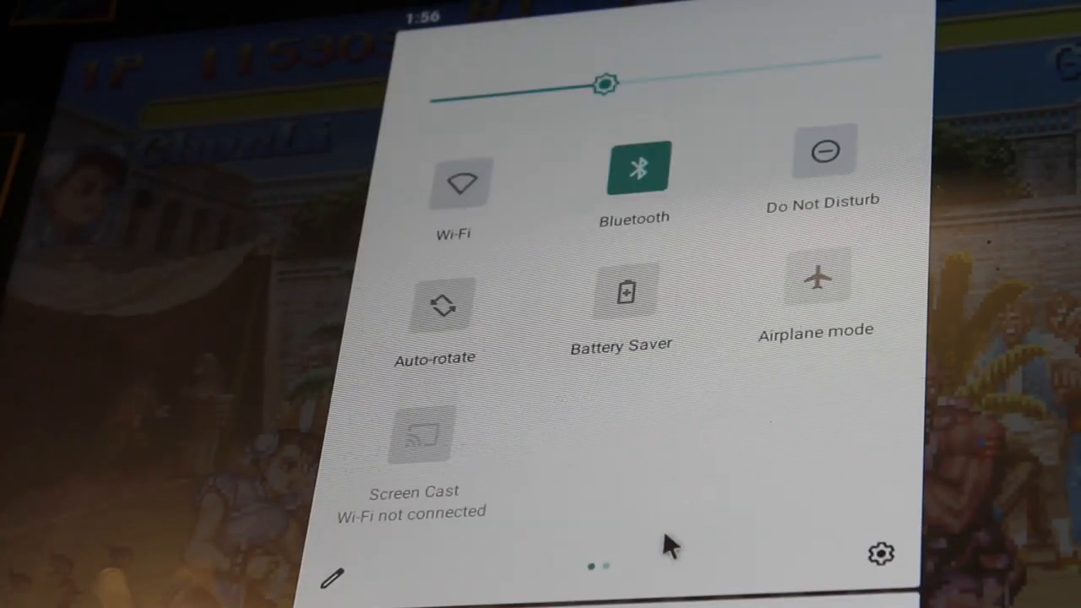
{"action": "mouse_move", "coordinate": [879, 554]}
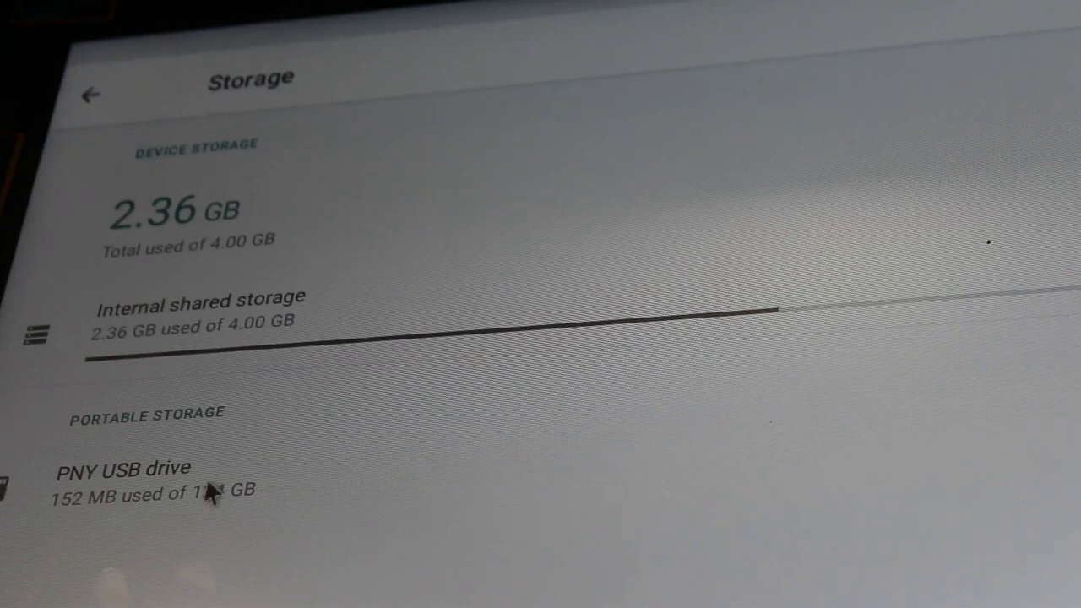
- Open the PNY USB drive under Portable storage to browse its folders
{"action": "left_click", "coordinate": [121, 469]}
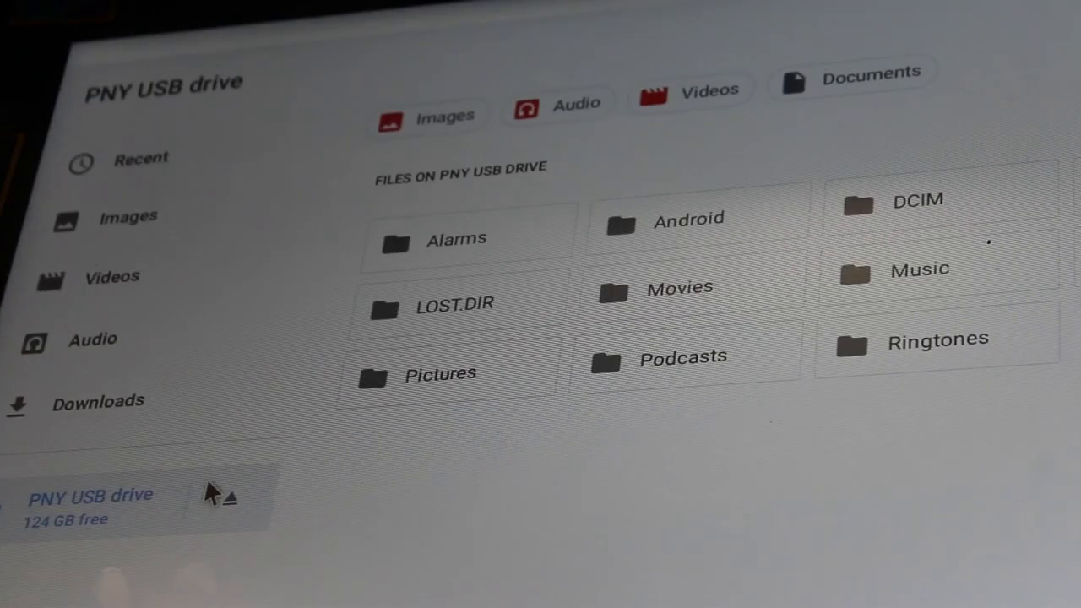
{"action": "mouse_move", "coordinate": [723, 206]}
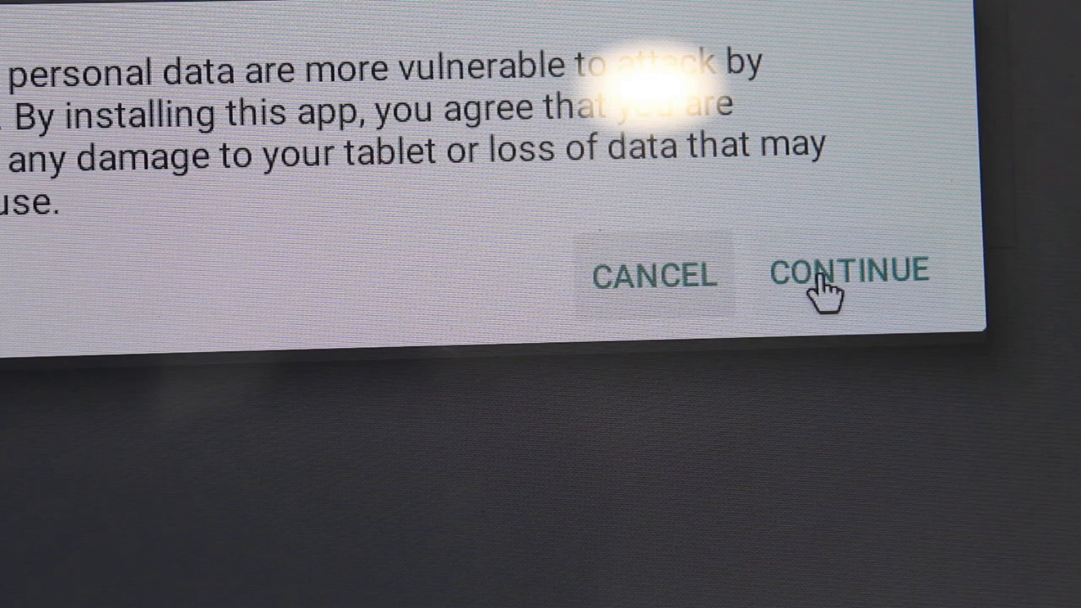
- Install the Termux APK from the USB drive past the unknown-app warning and launch it
{"action": "left_click", "coordinate": [847, 272]}
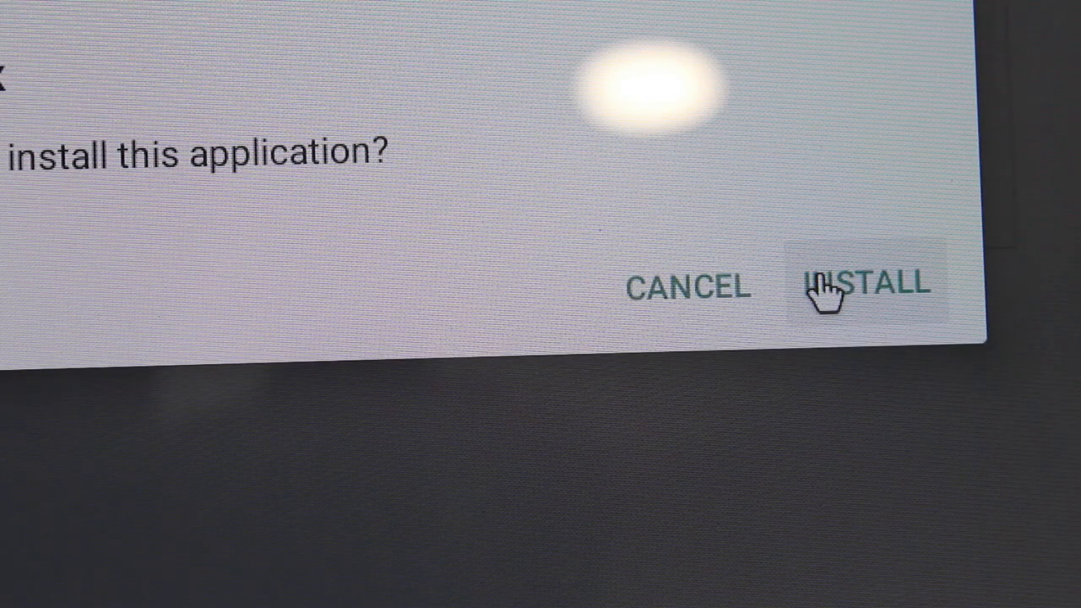
{"action": "left_click", "coordinate": [865, 284]}
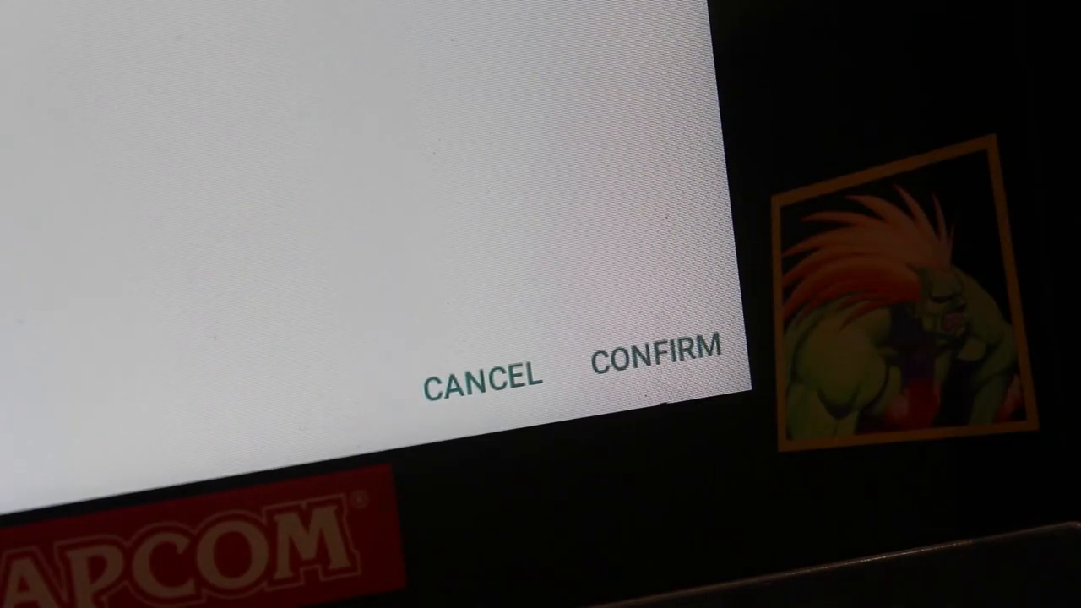
{"action": "left_click", "coordinate": [662, 346]}
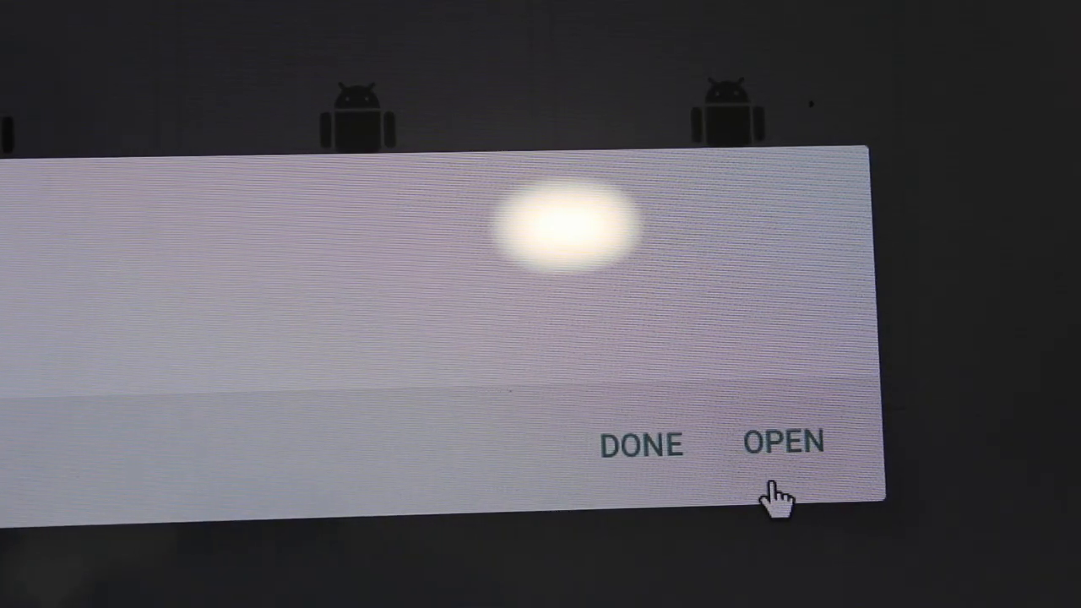
{"action": "left_click", "coordinate": [783, 441]}
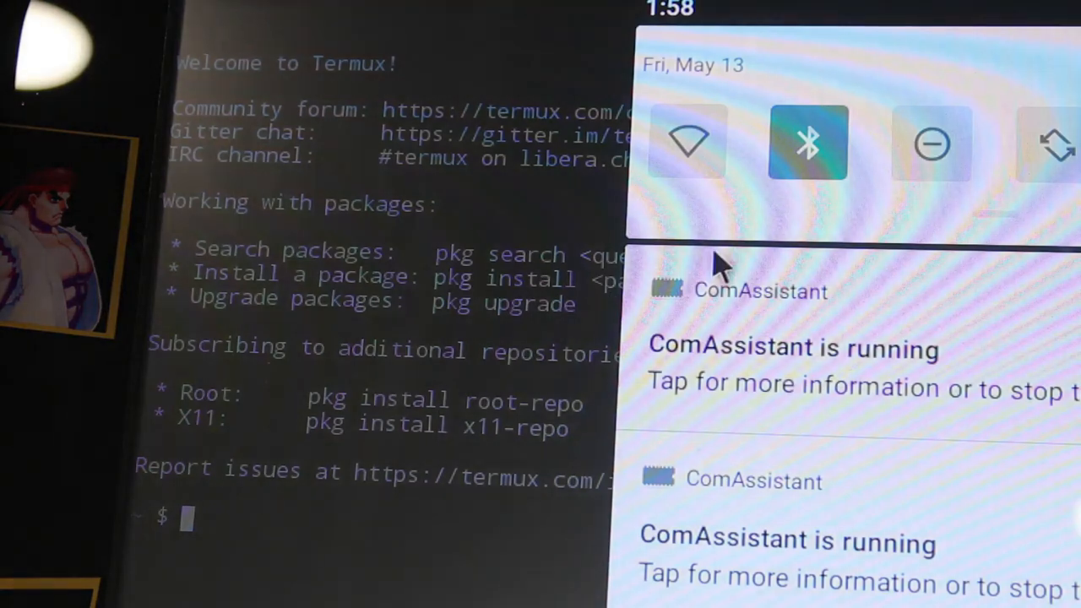
- Dismiss the notification shade and run 'pkg update && pkg upgrade'
{"action": "left_click", "coordinate": [685, 142]}
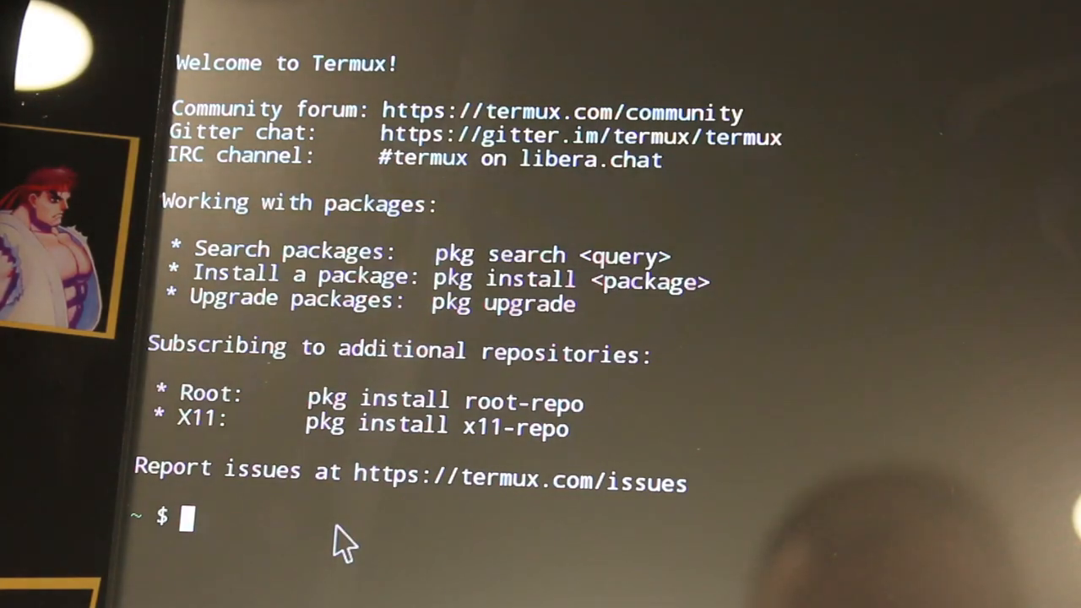
{"action": "type", "text": "pkg update && pkg up"}
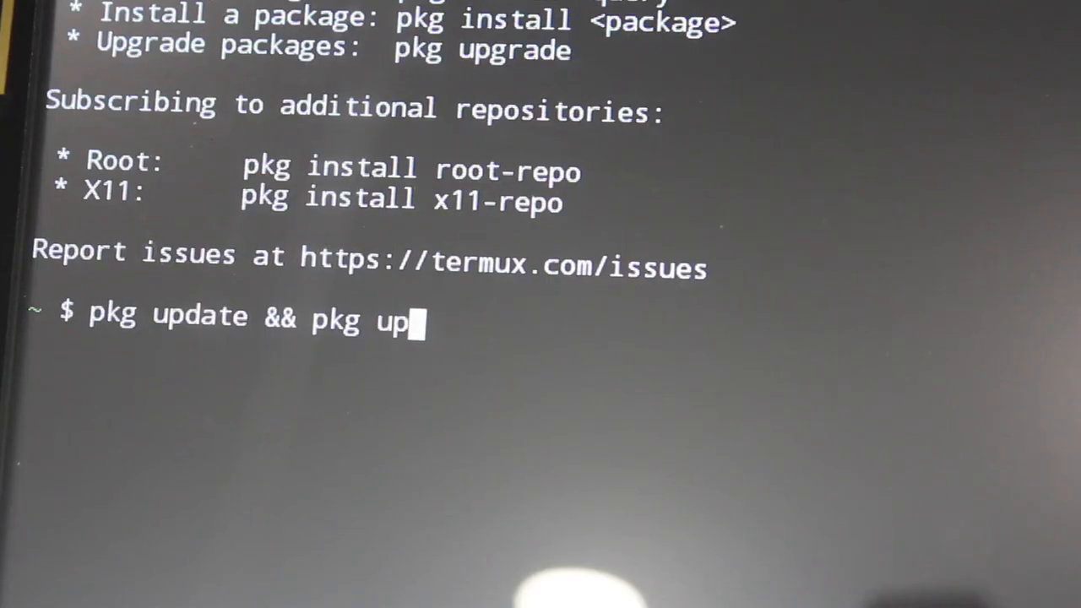
{"action": "type", "text": "grade"}
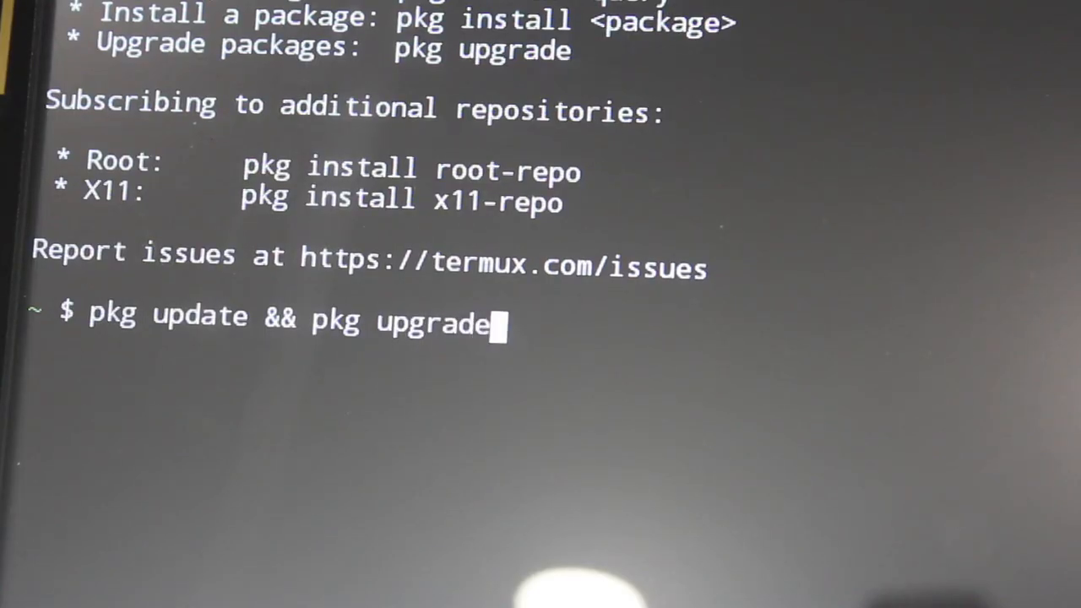
{"action": "key", "text": "Return"}
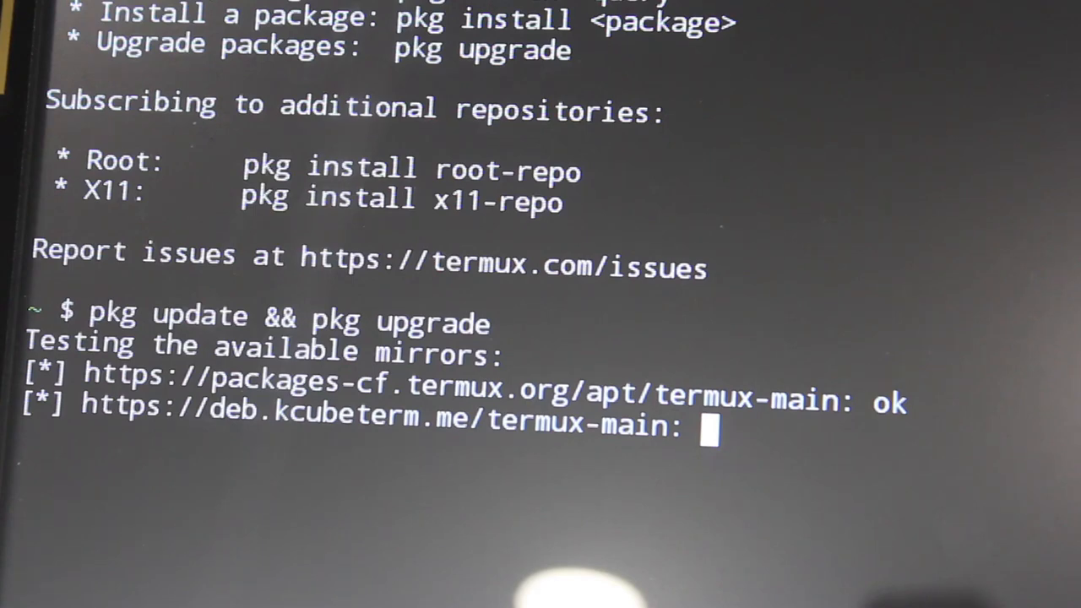
- Answer y to the upgrade prompt so the mirror chooser appears
{"action": "type", "text": "y"}
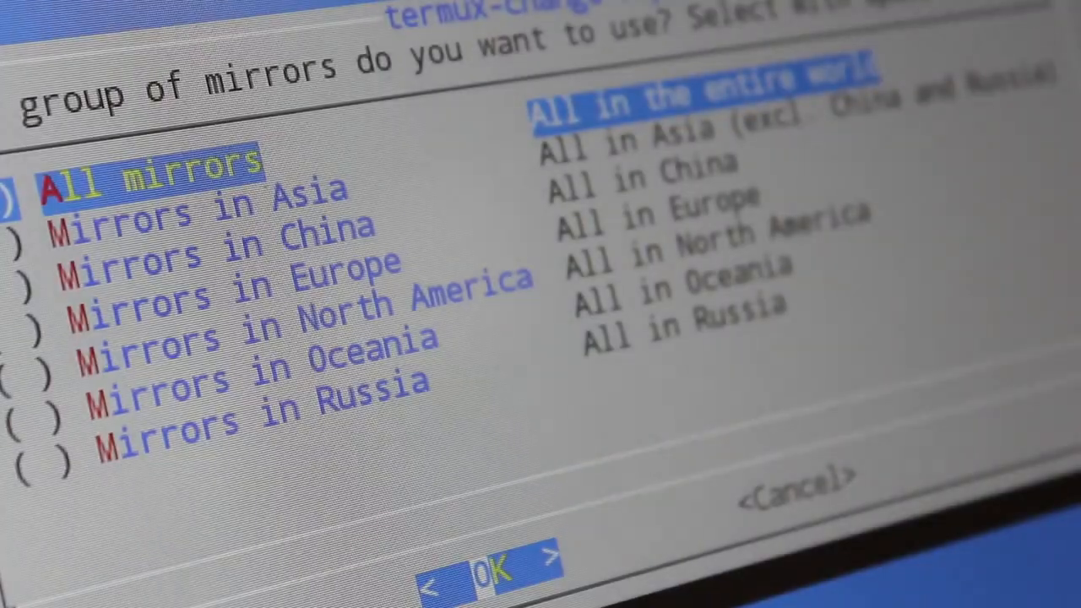
- Choose All mirrors, run su, and rerun 'pkg update && pkg upgrade' until 0 packages need upgrading
{"action": "left_click", "coordinate": [493, 565]}
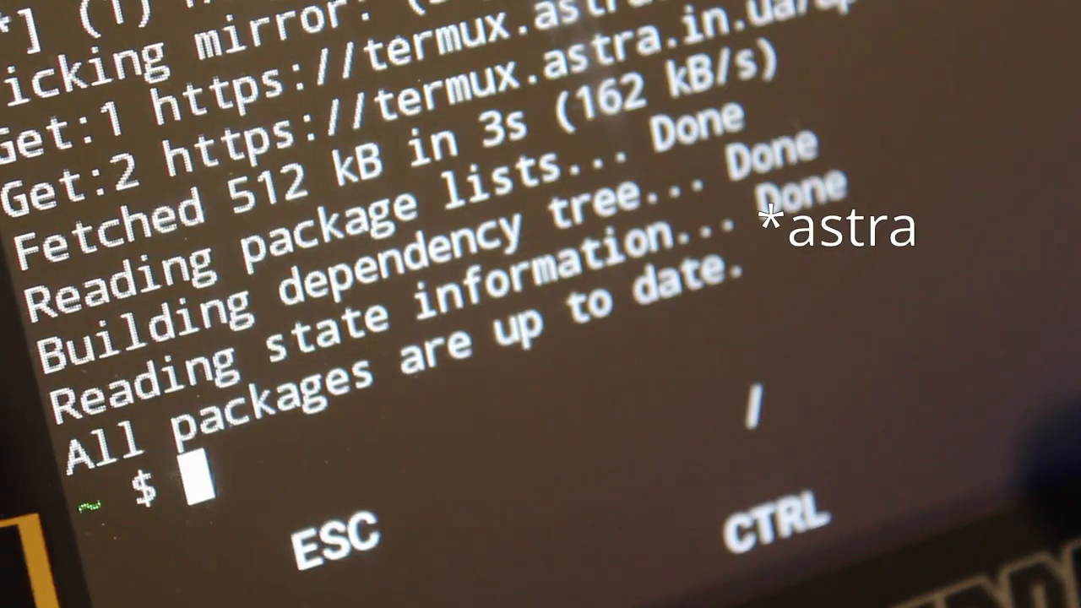
{"action": "type", "text": "su"}
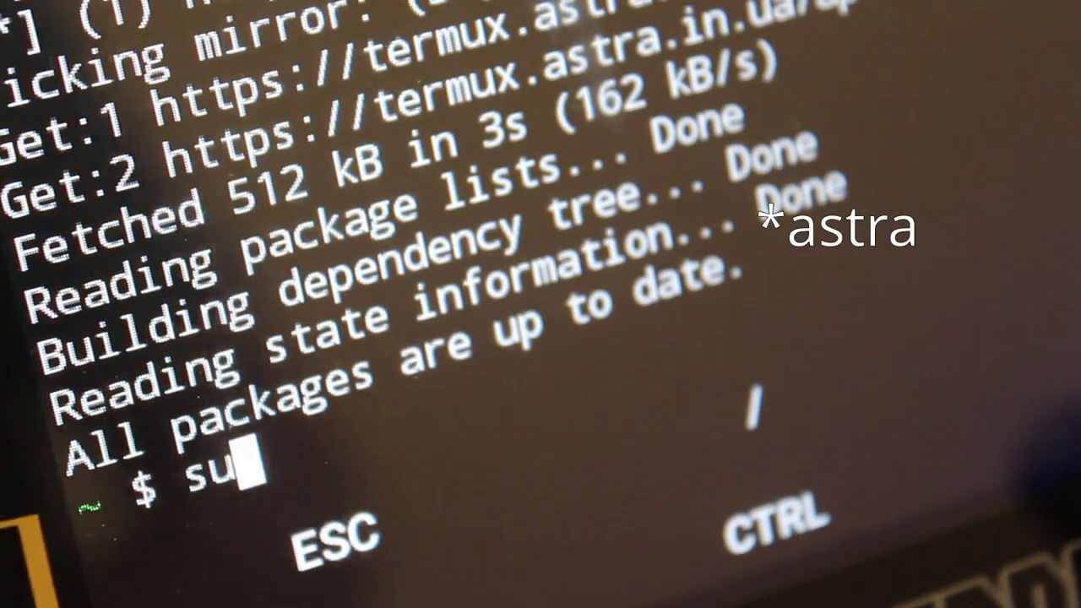
{"action": "type", "text": "pkg update && pkg upgrade"}
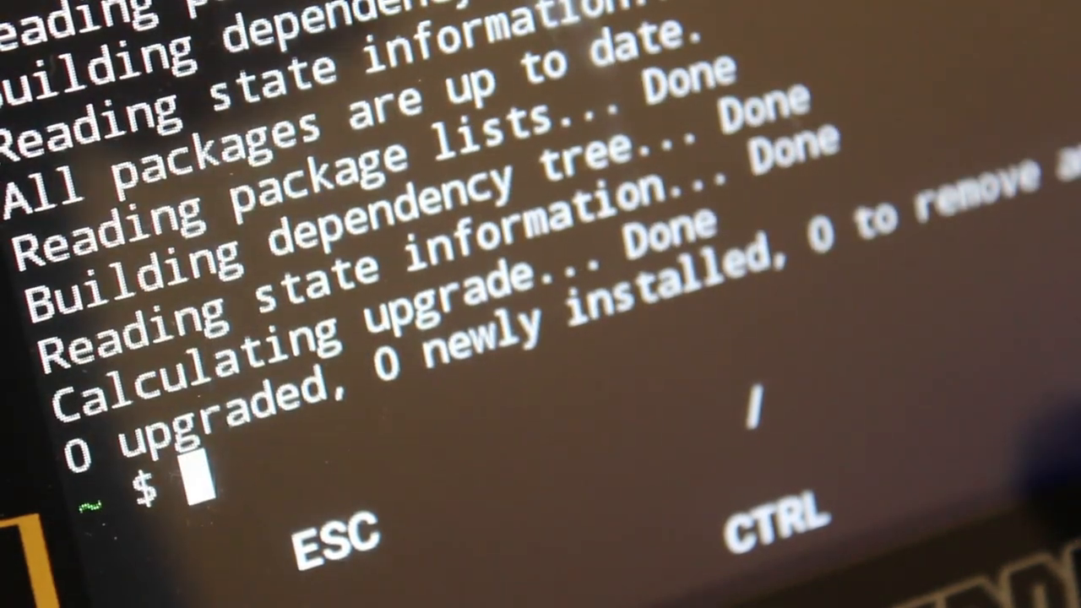
- Search the repositories with 'pkg search sshd' to locate the openssh server package
{"action": "type", "text": "pkg search sshd"}
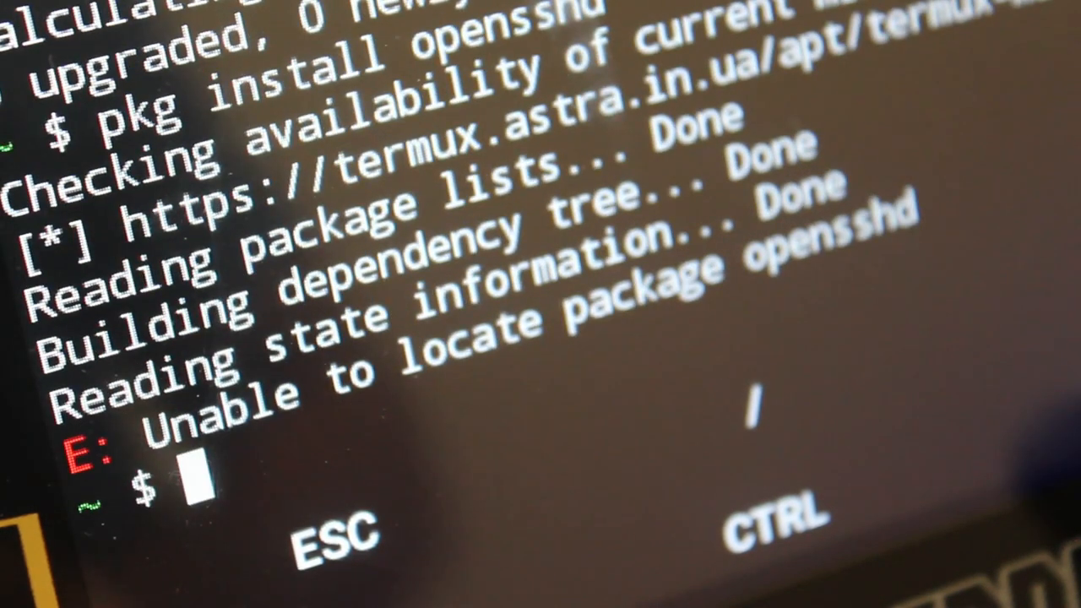
{"action": "type", "text": "pkg search sshd"}
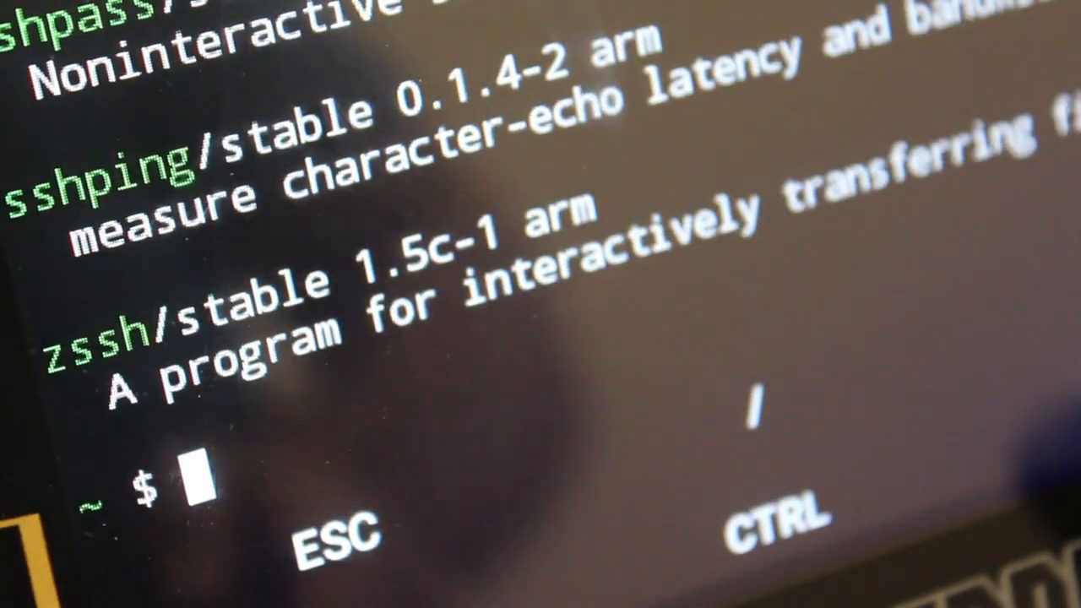
{"action": "type", "text": "pkg search sshd"}
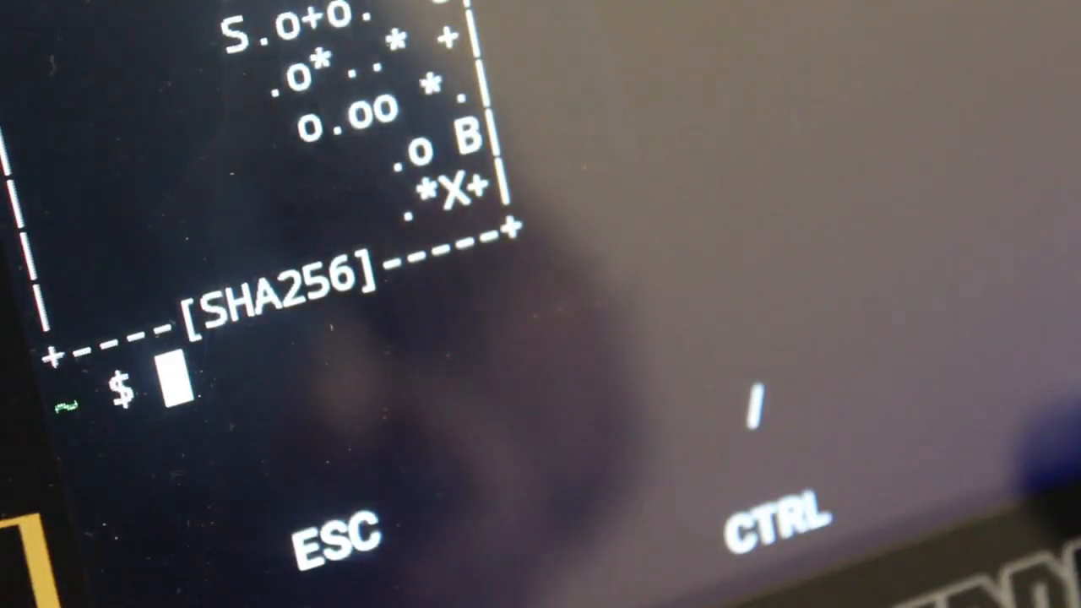
- Run passwd to set a new user password, then begin entering the sshd command
{"action": "type", "text": "p"}
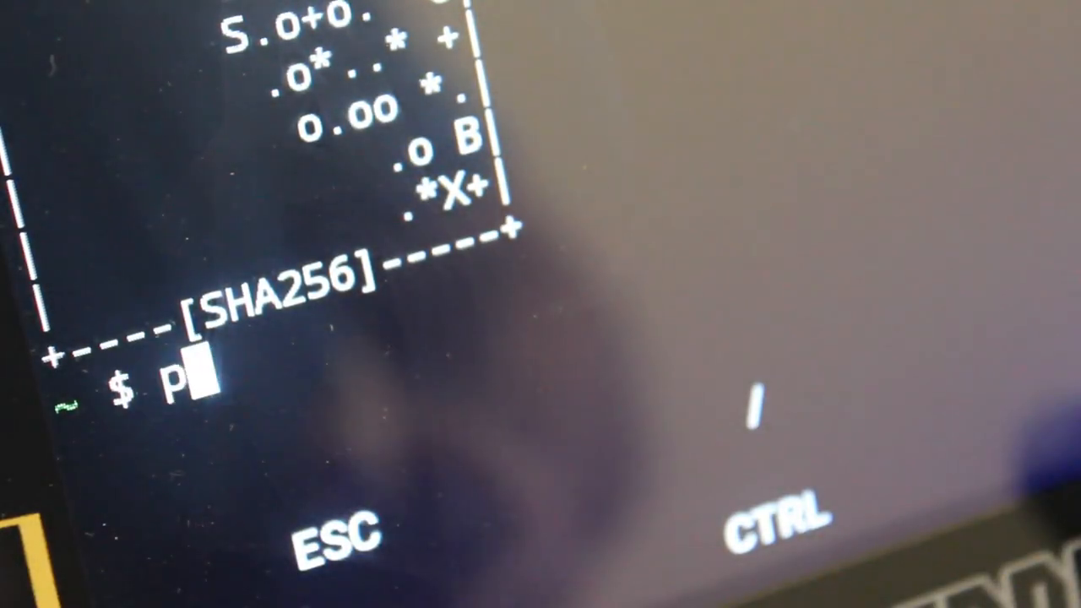
{"action": "type", "text": "asswd"}
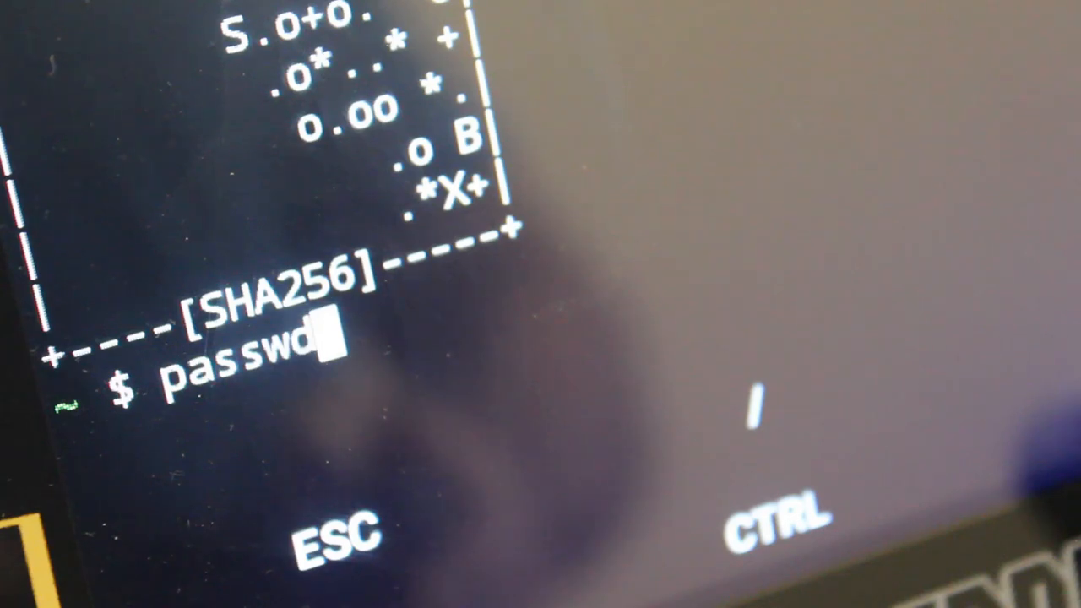
{"action": "key", "text": "Return"}
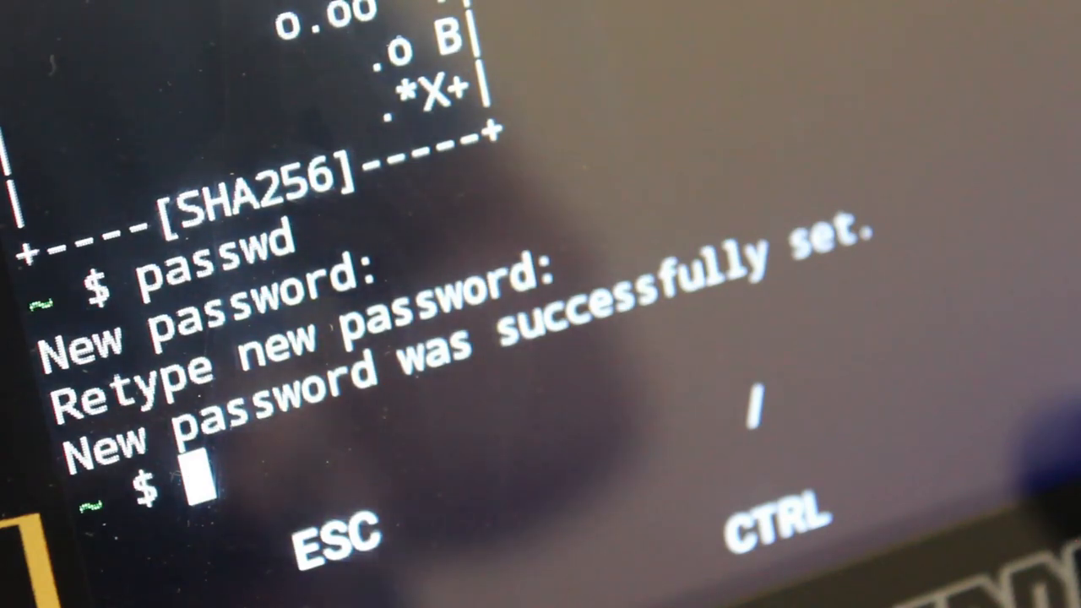
{"action": "type", "text": "sshd"}
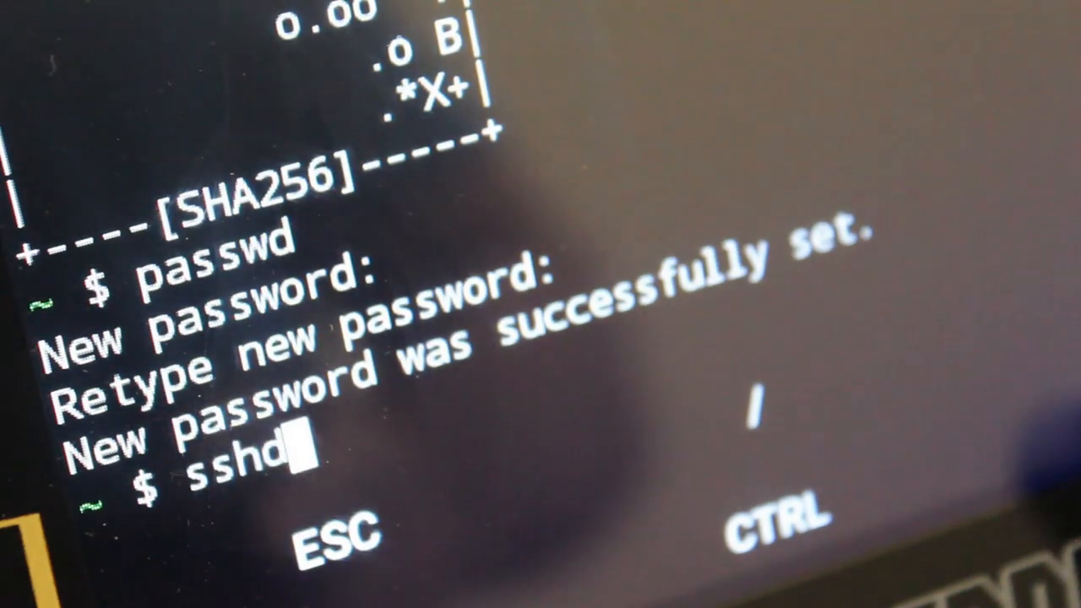
- Run 'pkg install iproute2' so the ip command becomes available
{"action": "type", "text": "ip a"}
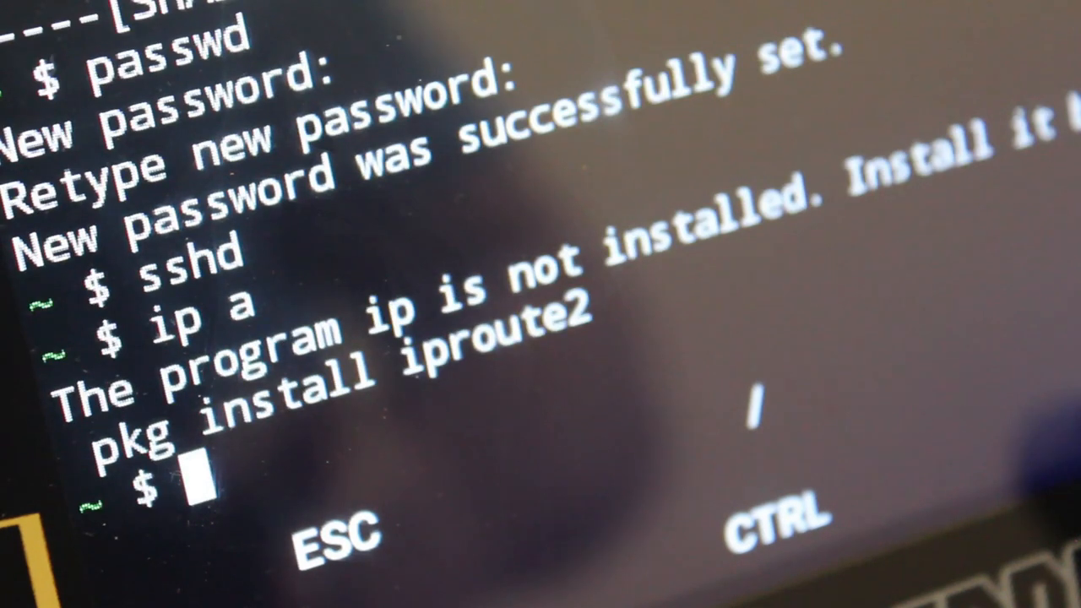
{"action": "type", "text": "pkg inst"}
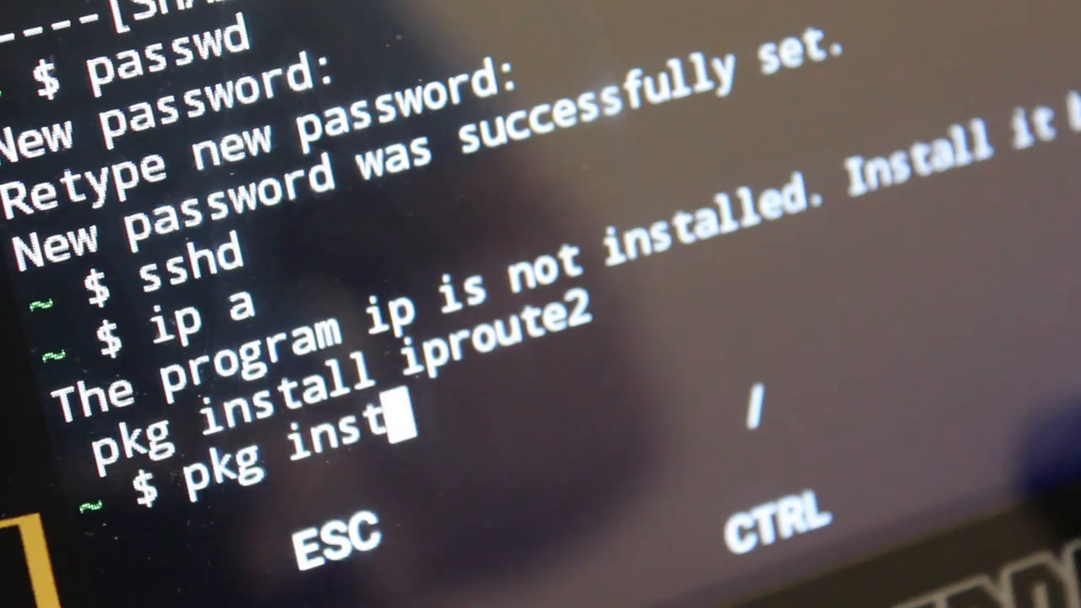
{"action": "type", "text": "all"}
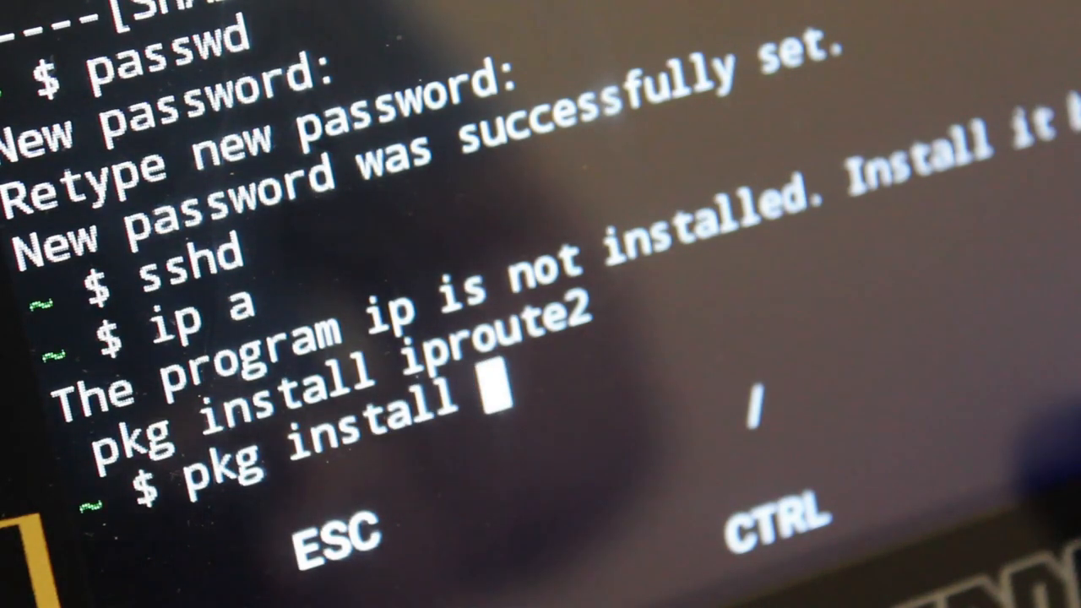
{"action": "type", "text": "iprout"}
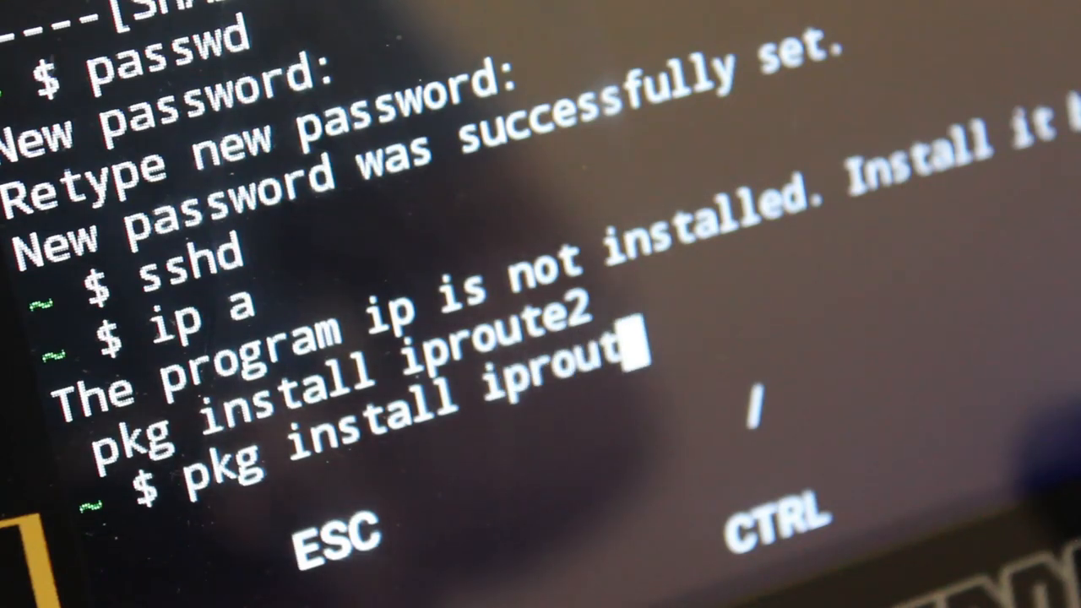
{"action": "key", "text": "Enter"}
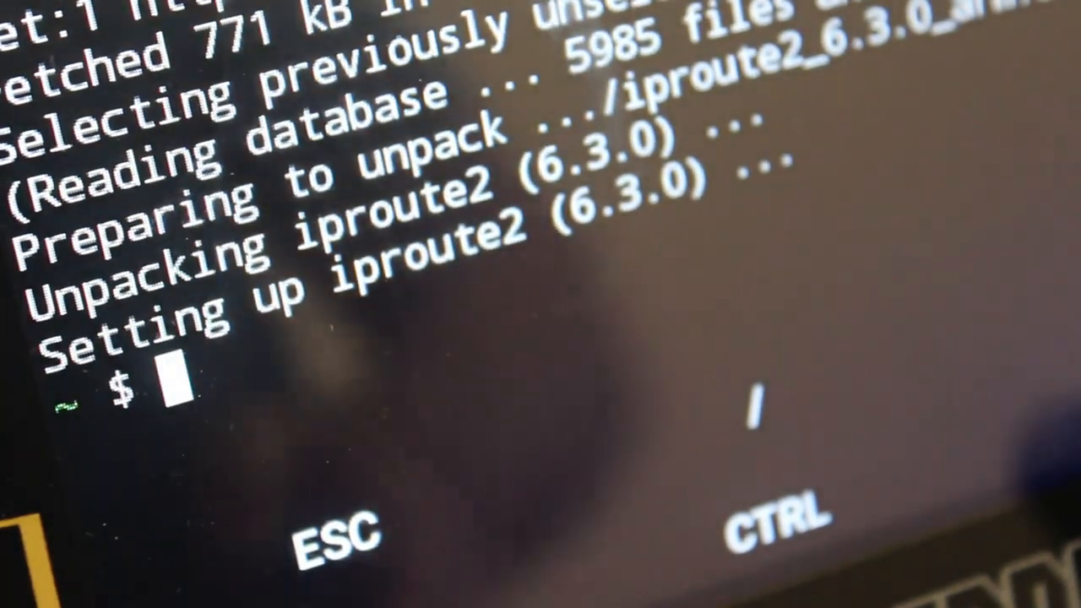
- Run 'ip a', termux-setup-storage, cd into storage/shared and list it, then start a df command
{"action": "type", "text": "ip a"}
{"action": "type", "text": "termux-setup-"}
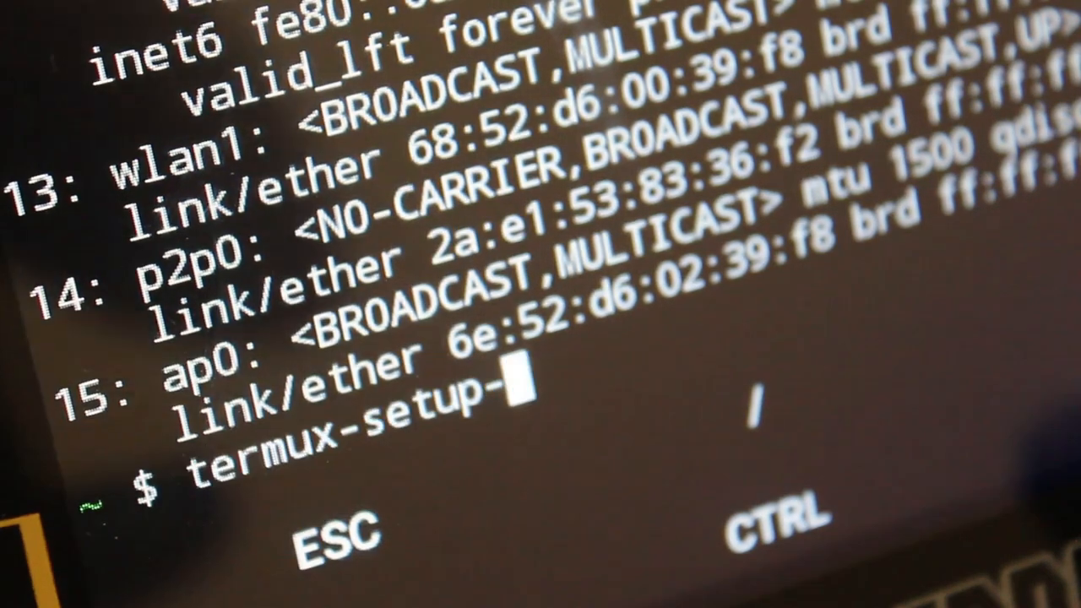
{"action": "type", "text": "storage"}
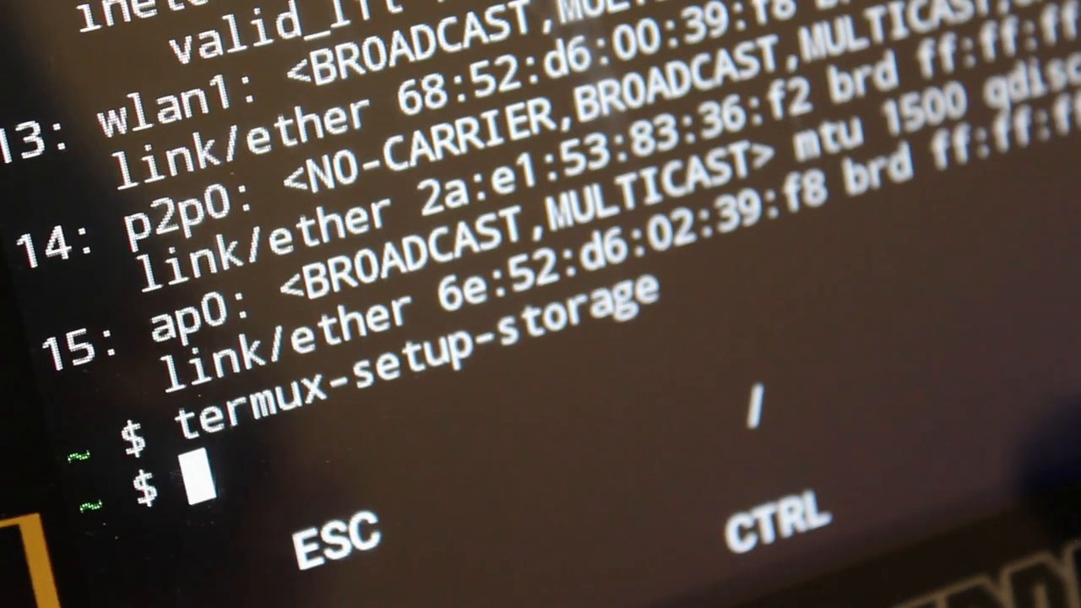
{"action": "type", "text": "cd"}
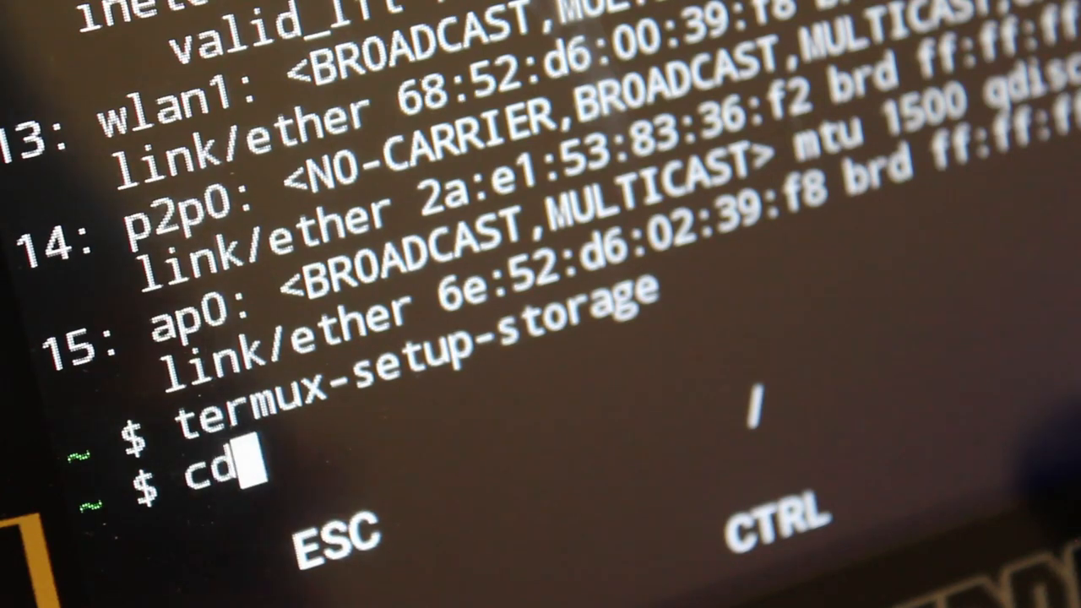
{"action": "type", "text": "storage/"}
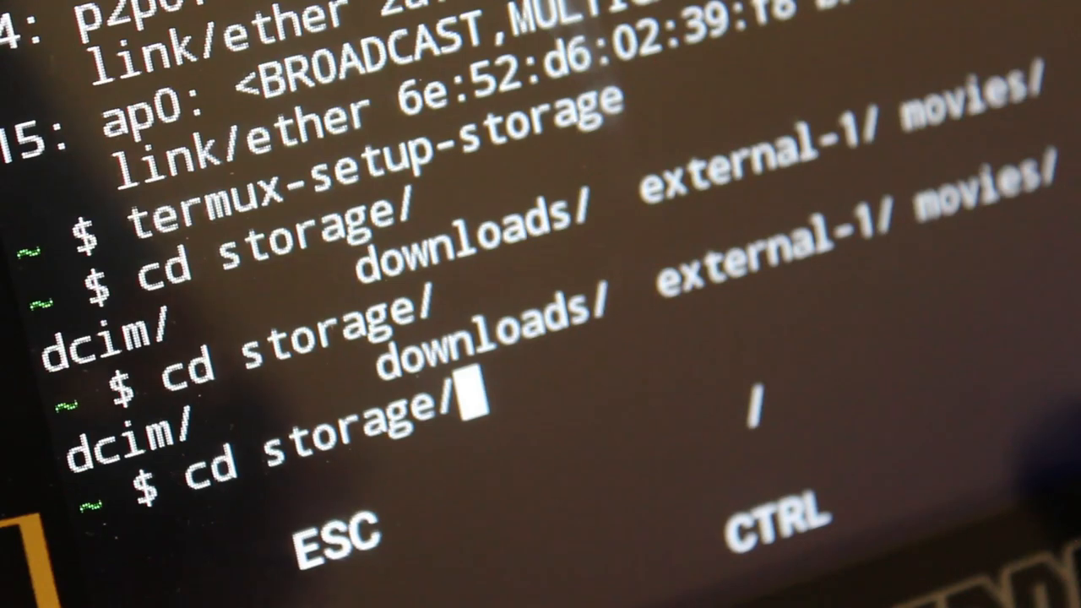
{"action": "type", "text": "share"}
{"action": "type", "text": "ls"}
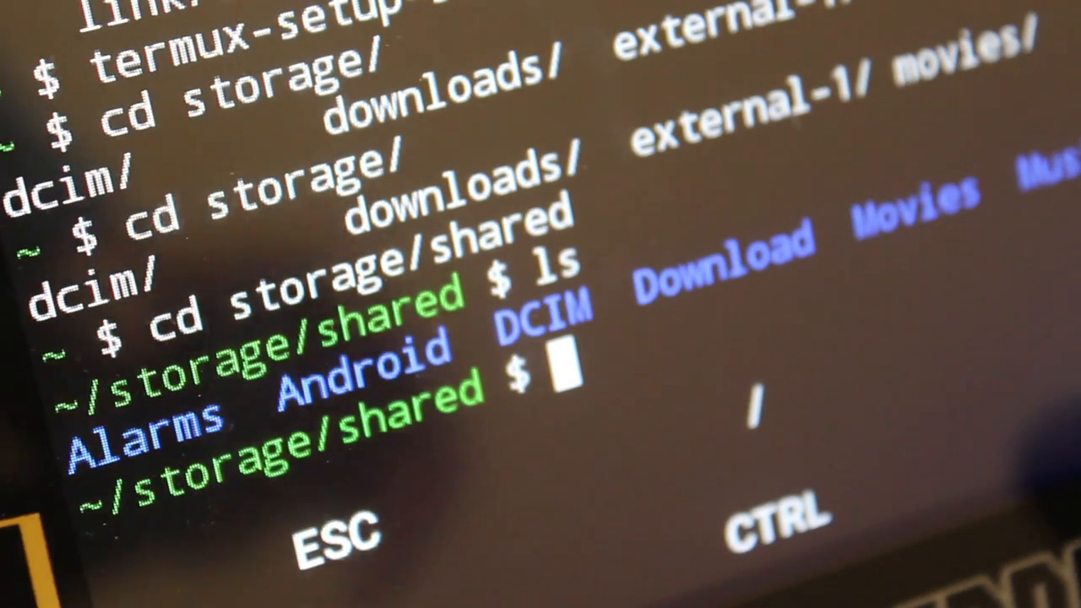
{"action": "type", "text": "df h"}
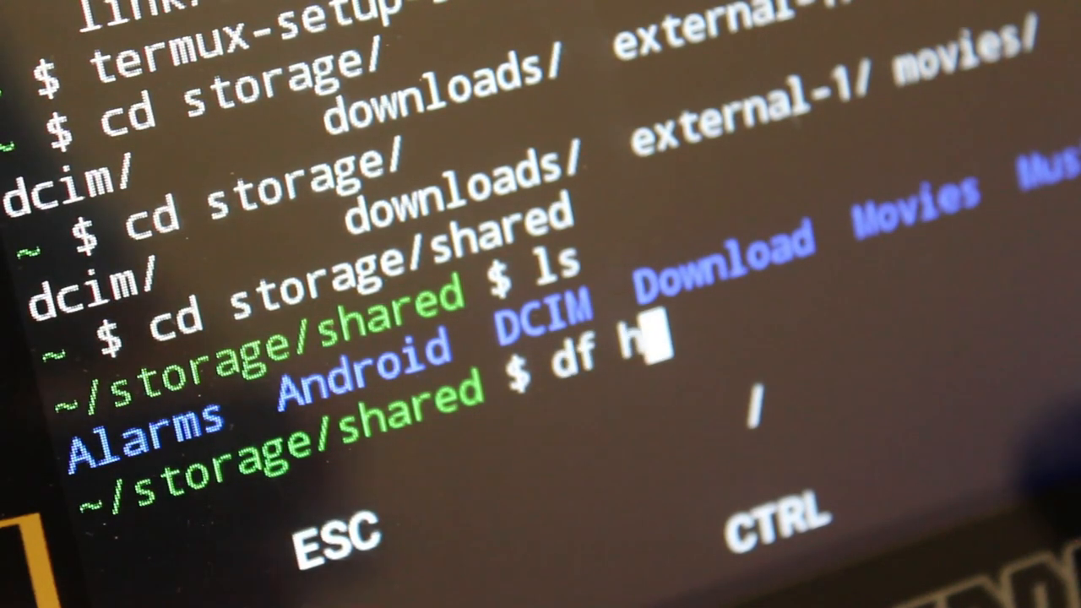
{"action": "key", "text": "BackSpace"}
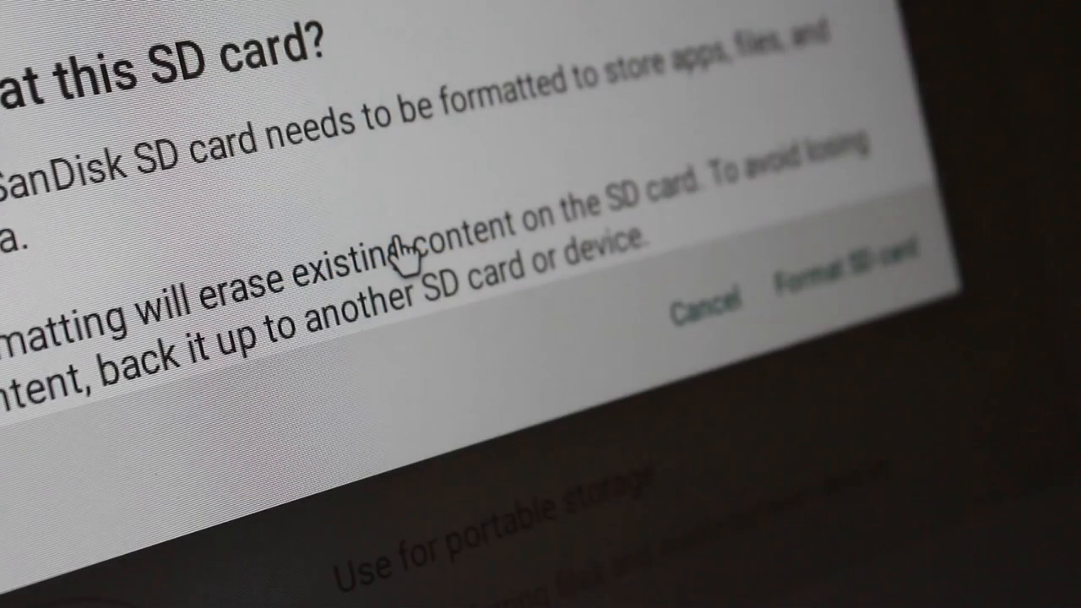
- Format the SanDisk SD card and move existing content onto it
{"action": "left_click", "coordinate": [825, 270]}
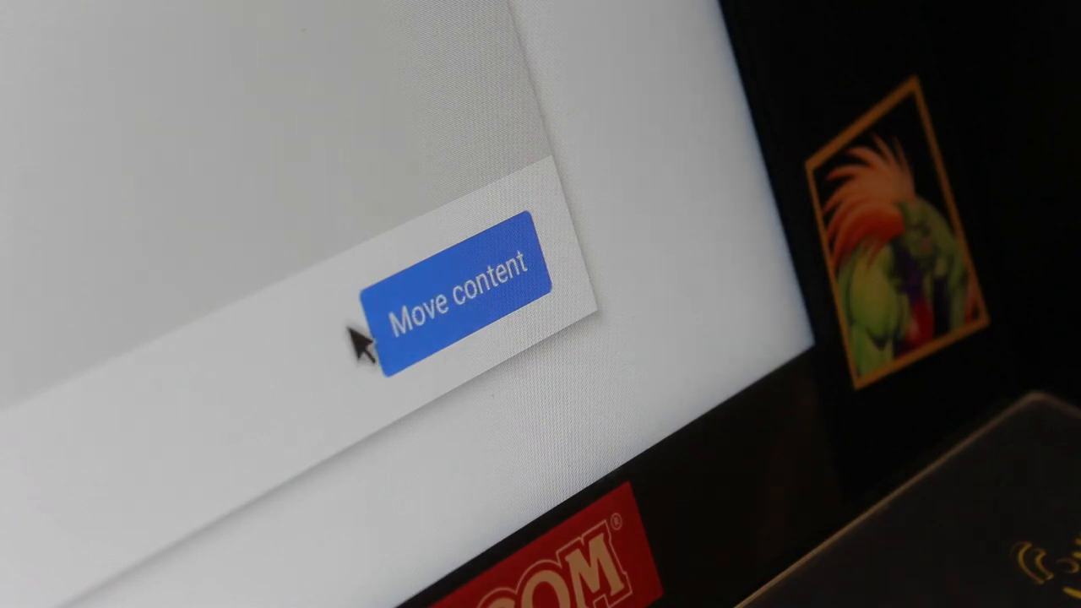
{"action": "left_click", "coordinate": [456, 291]}
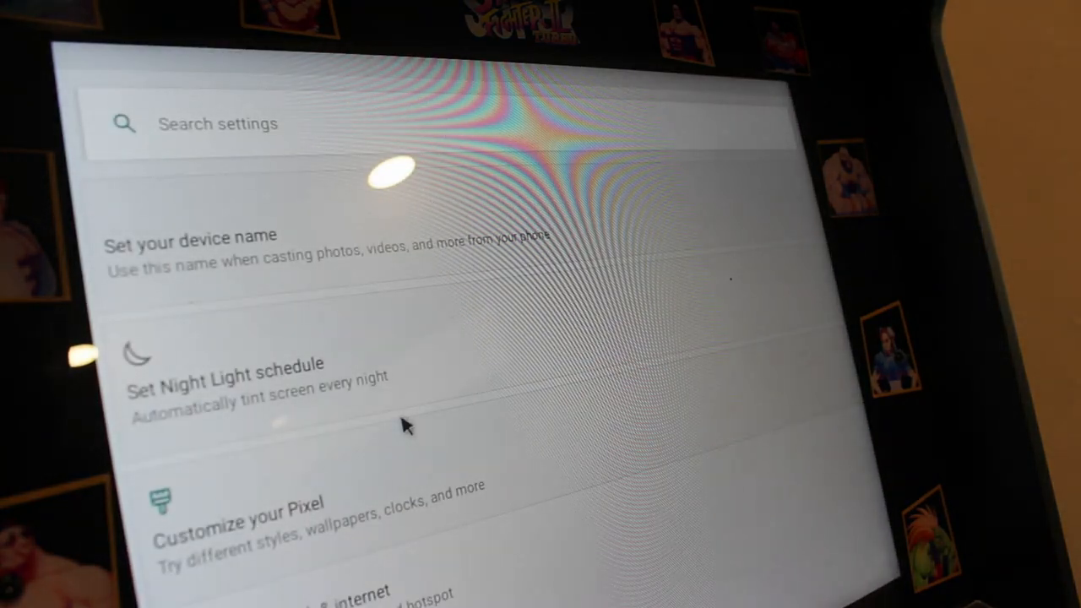
- Show the tablet's storage details: 10% used with 32.34 GB free
{"action": "scroll", "scroll_direction": "down", "scroll_amount": 3}
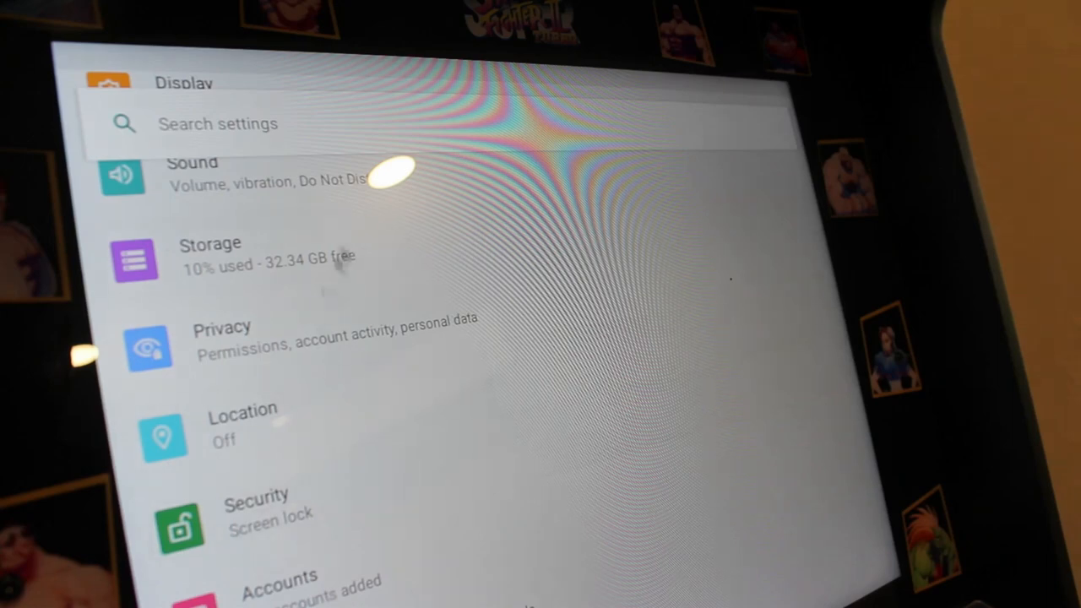
{"action": "left_click", "coordinate": [209, 253]}
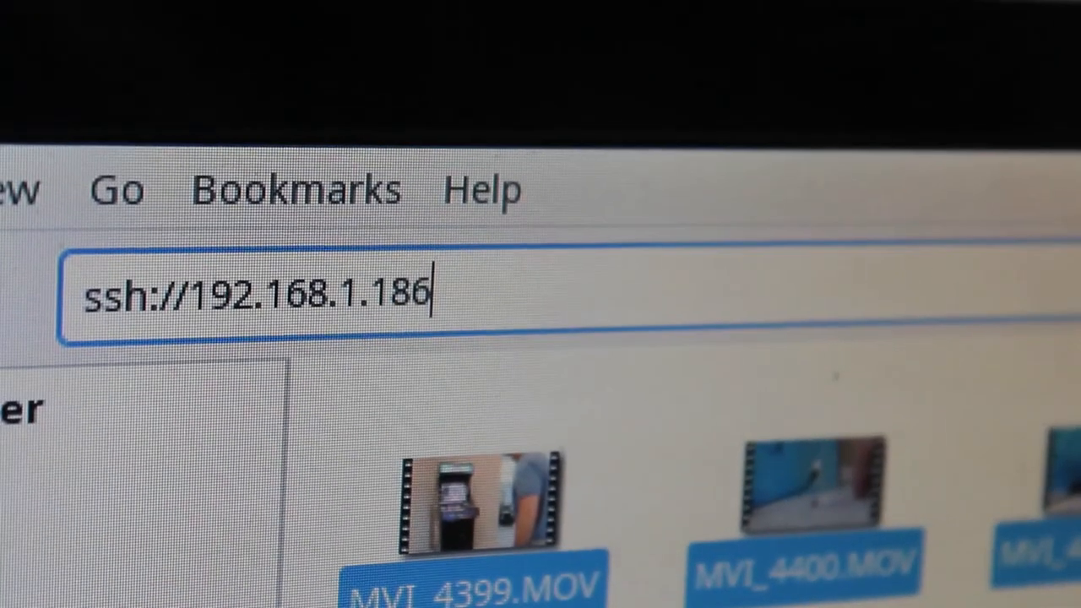
- Connect to ssh://192.168.1.186:8022, accepting the unverified host and logging in
{"action": "type", "text": ":"}
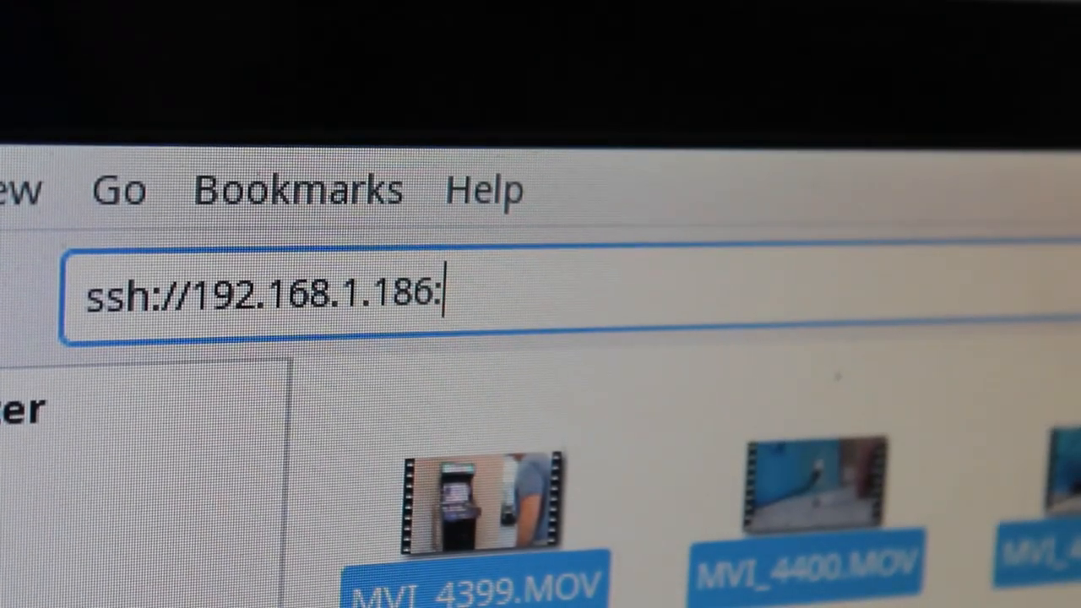
{"action": "type", "text": "80"}
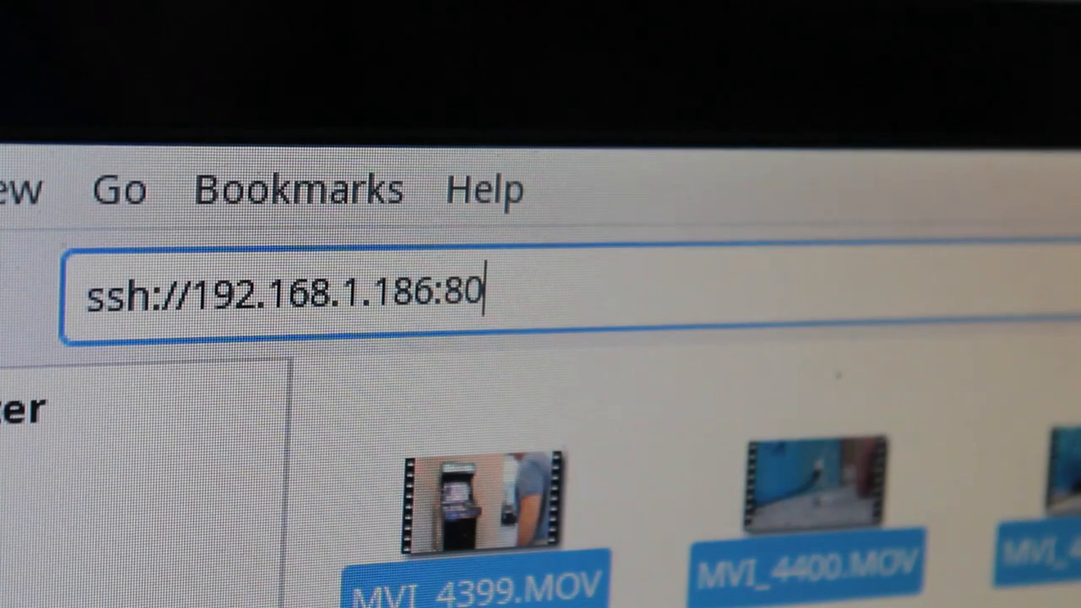
{"action": "type", "text": "22"}
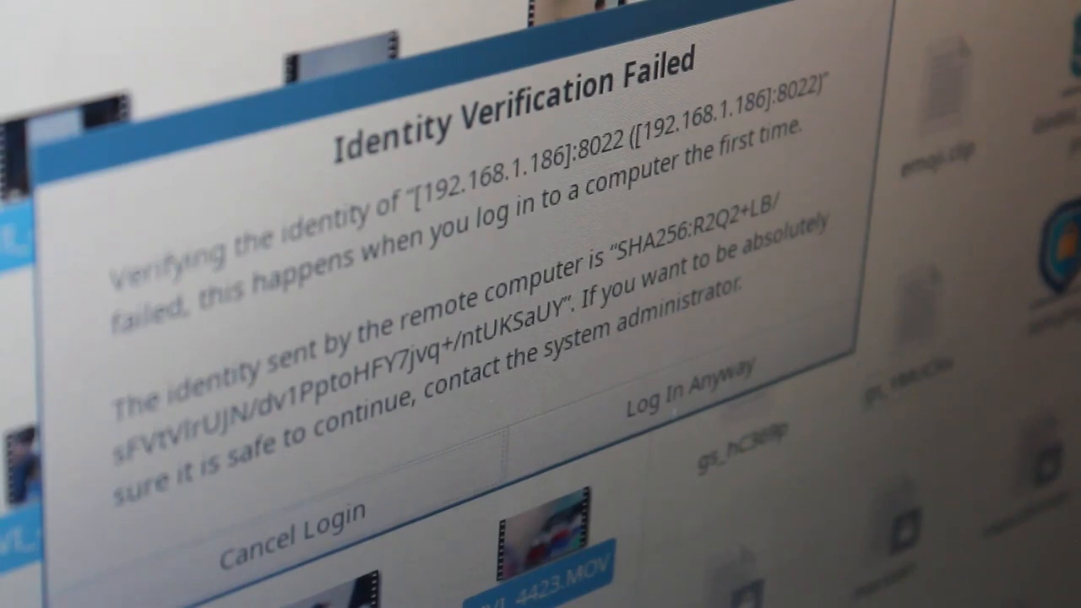
{"action": "left_click", "coordinate": [684, 397]}
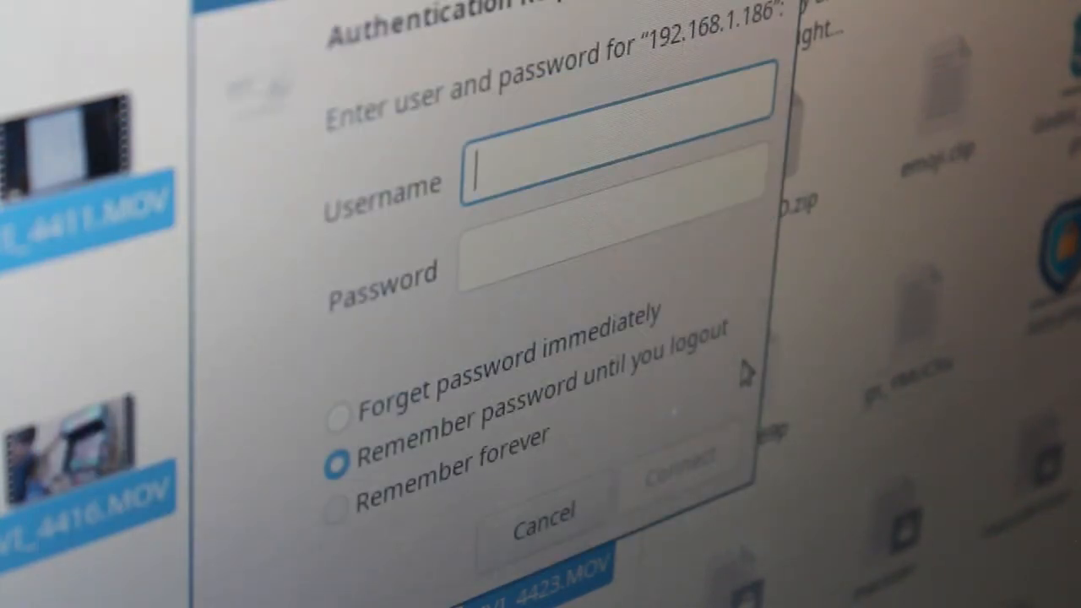
{"action": "left_click", "coordinate": [672, 463]}
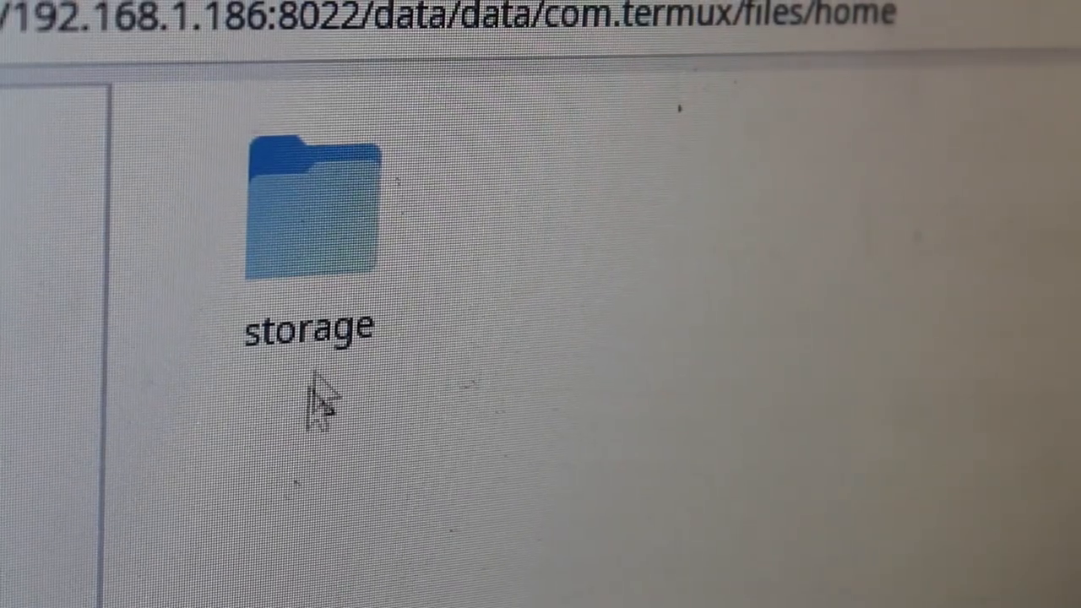
- Enter the storage folder in Termux's home directory
{"action": "double_click", "coordinate": [309, 206]}
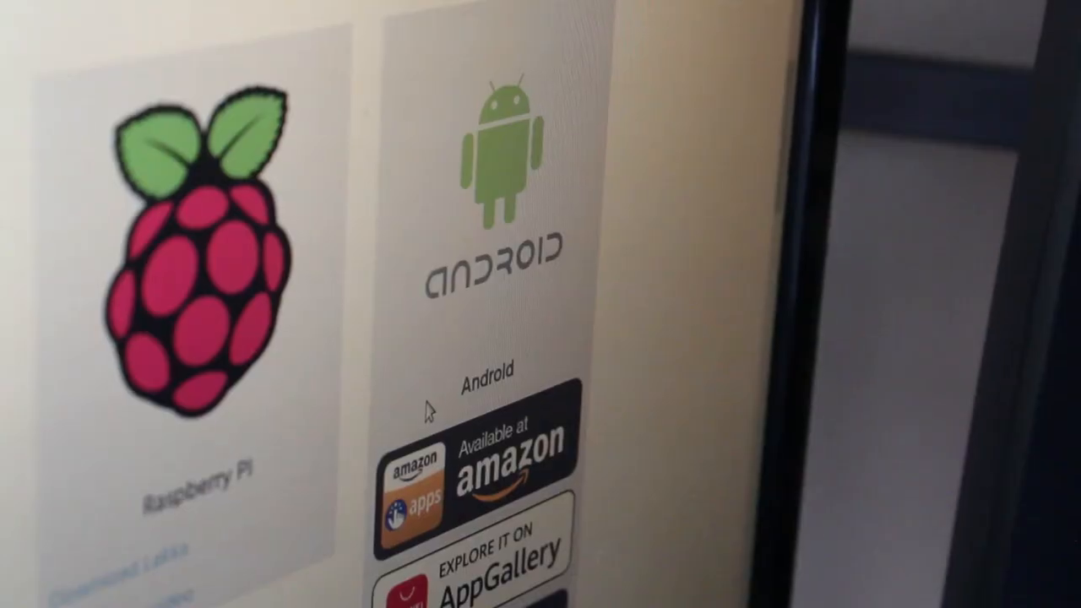
- Download the 64-bit Android RetroArch build (RetroArch_Aarch64.apk) from the Android section
{"action": "scroll", "scroll_direction": "down", "scroll_amount": 3}
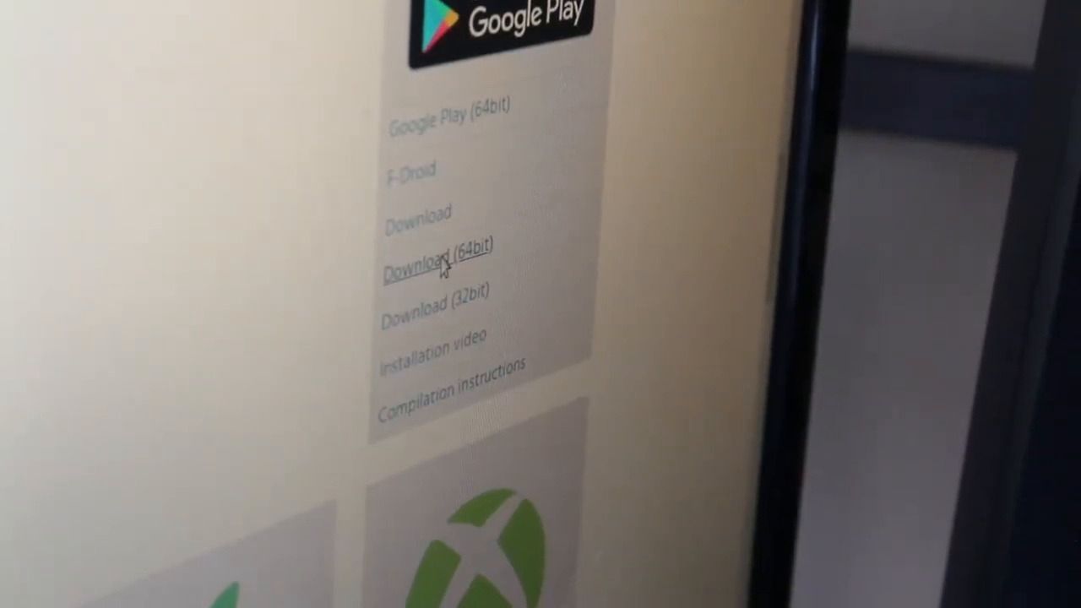
{"action": "left_click", "coordinate": [437, 254]}
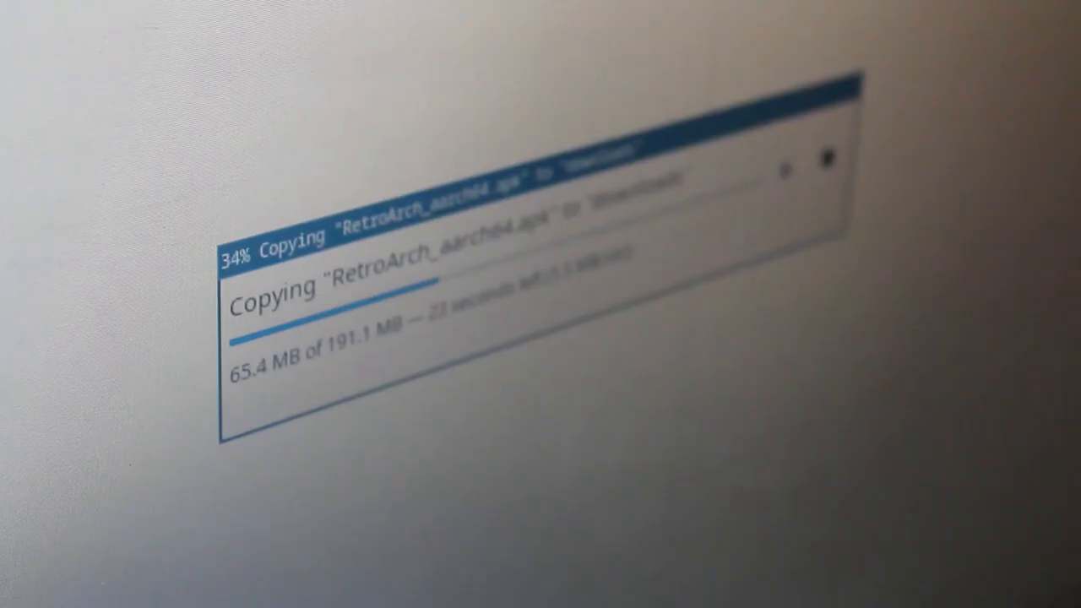